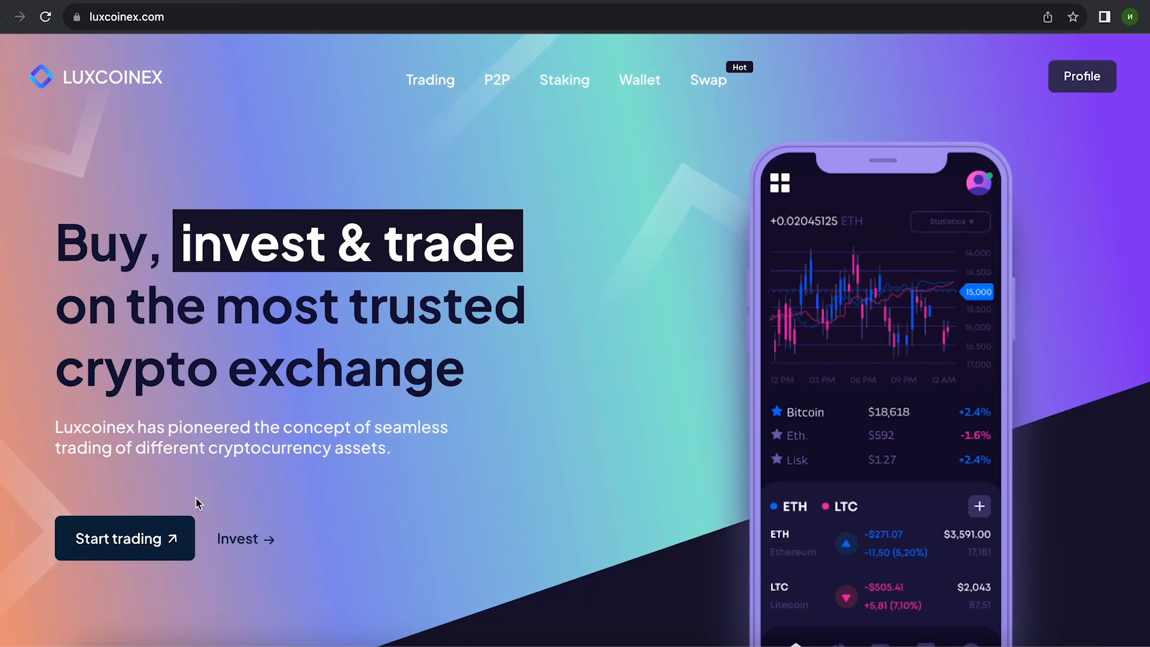
pyautogui.moveTo(673, 176)
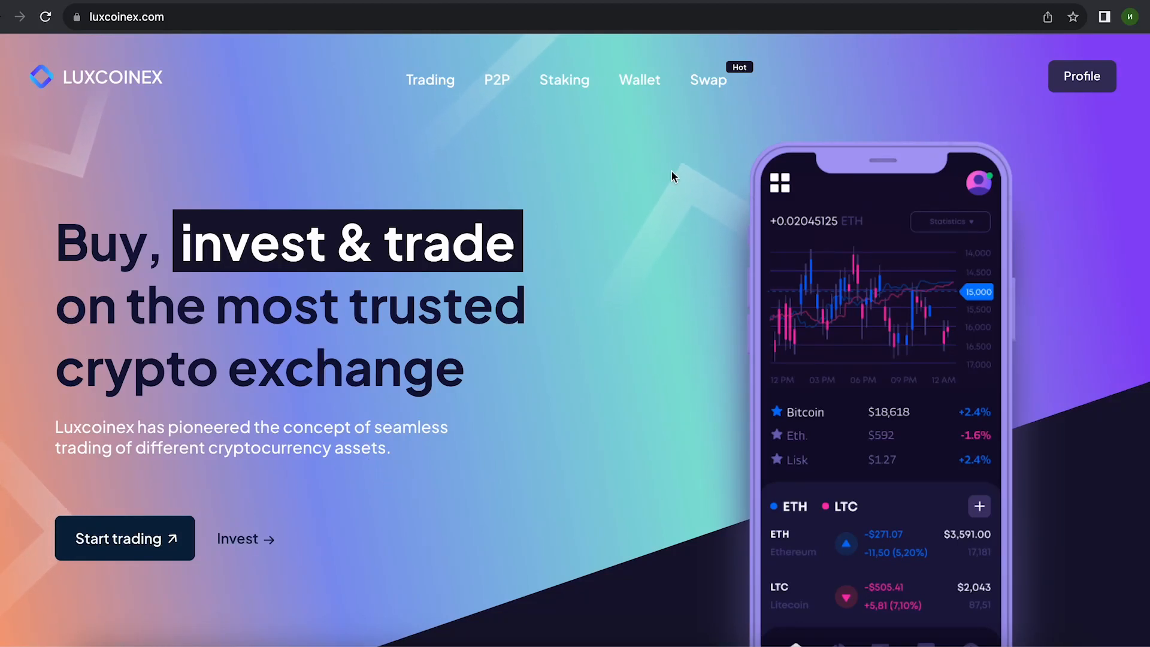
pyautogui.moveTo(271, 177)
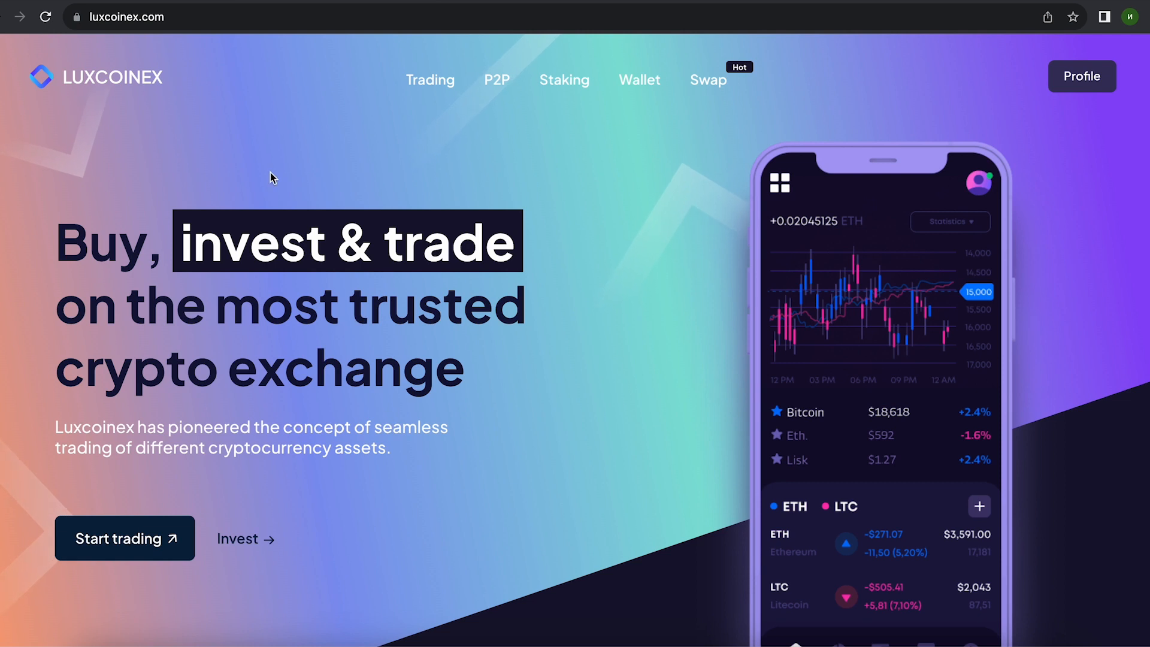
pyautogui.moveTo(419, 121)
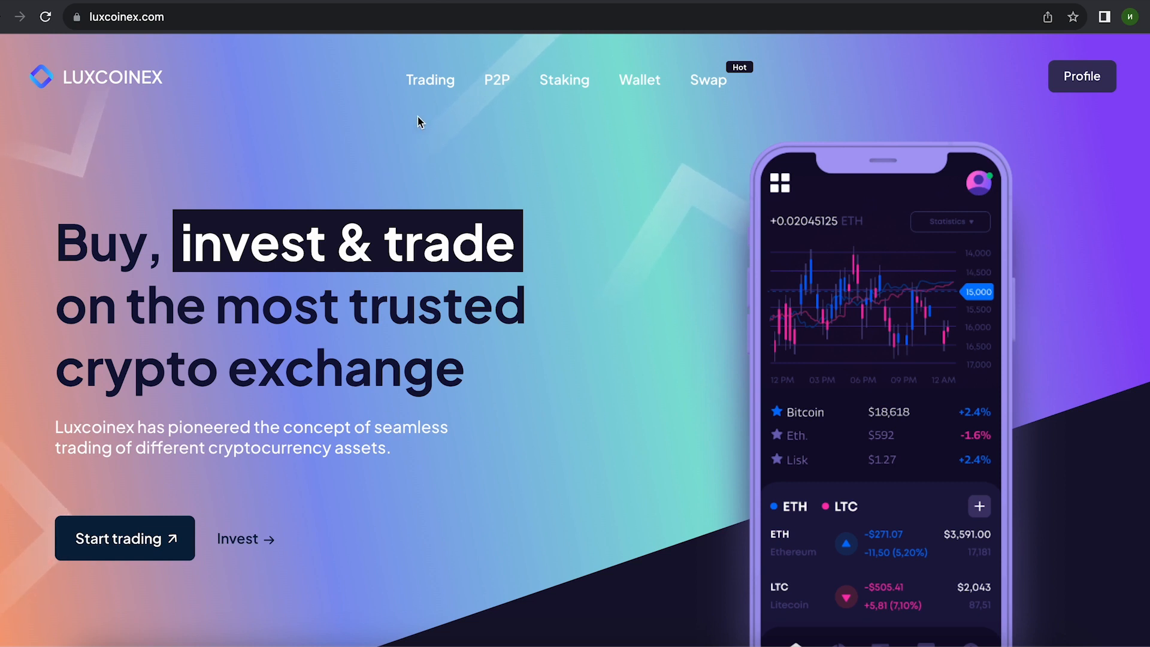
# - Open the LTC/USDT spot trading page from the Luxcoinex homepage
pyautogui.click(125, 538)
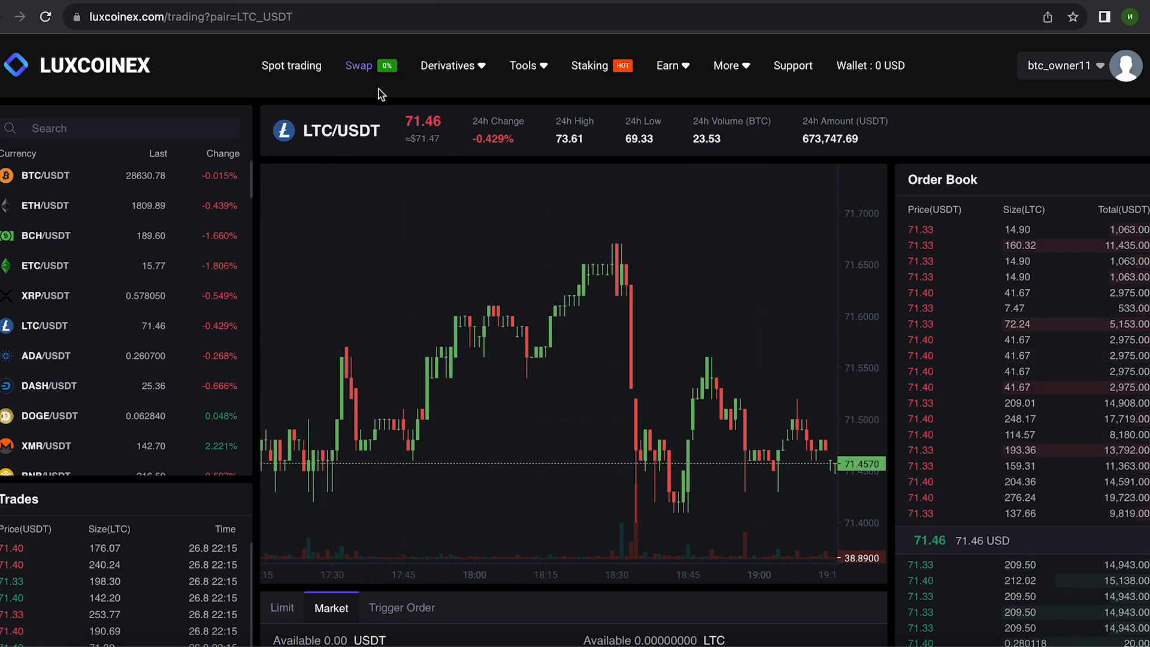
pyautogui.moveTo(421, 154)
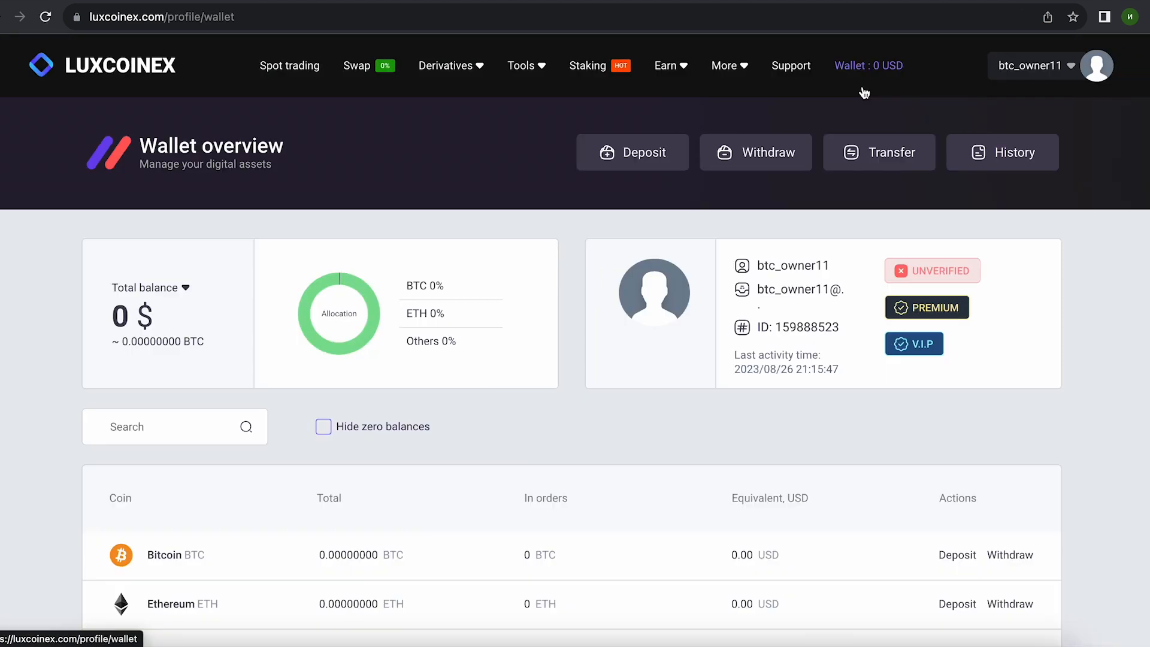
# - Reveal and copy the Litecoin deposit address from the Luxcoinex Deposit page
pyautogui.click(633, 151)
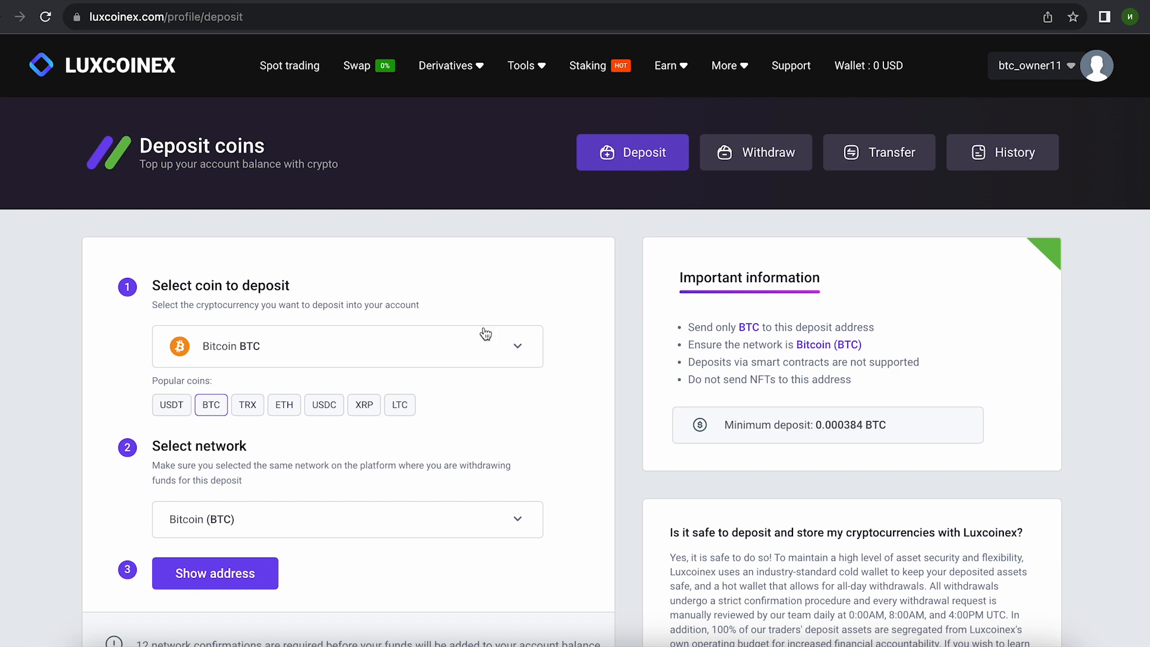
pyautogui.click(399, 404)
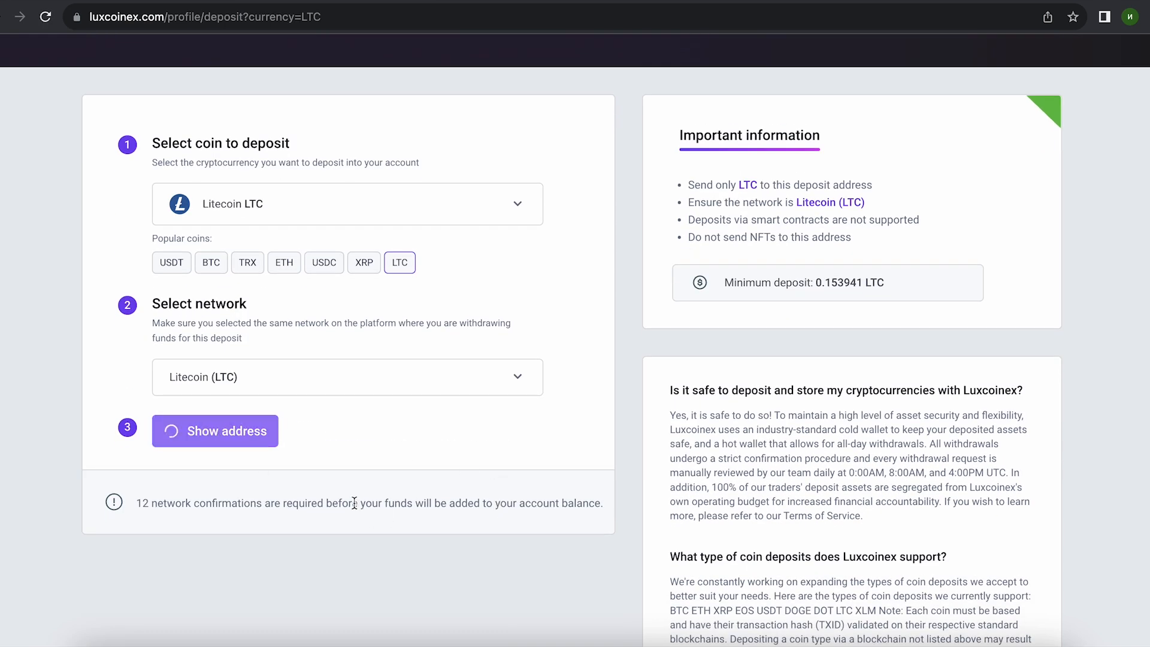
pyautogui.click(215, 431)
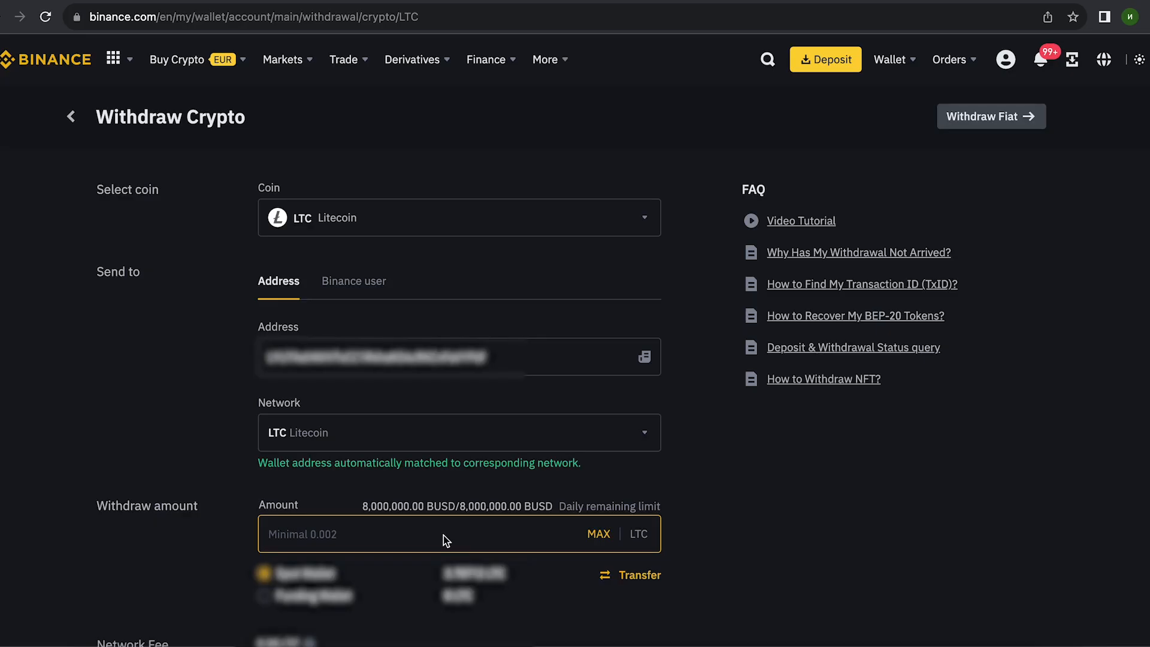
# - Enter an amount of 80 LTC
pyautogui.write('80')
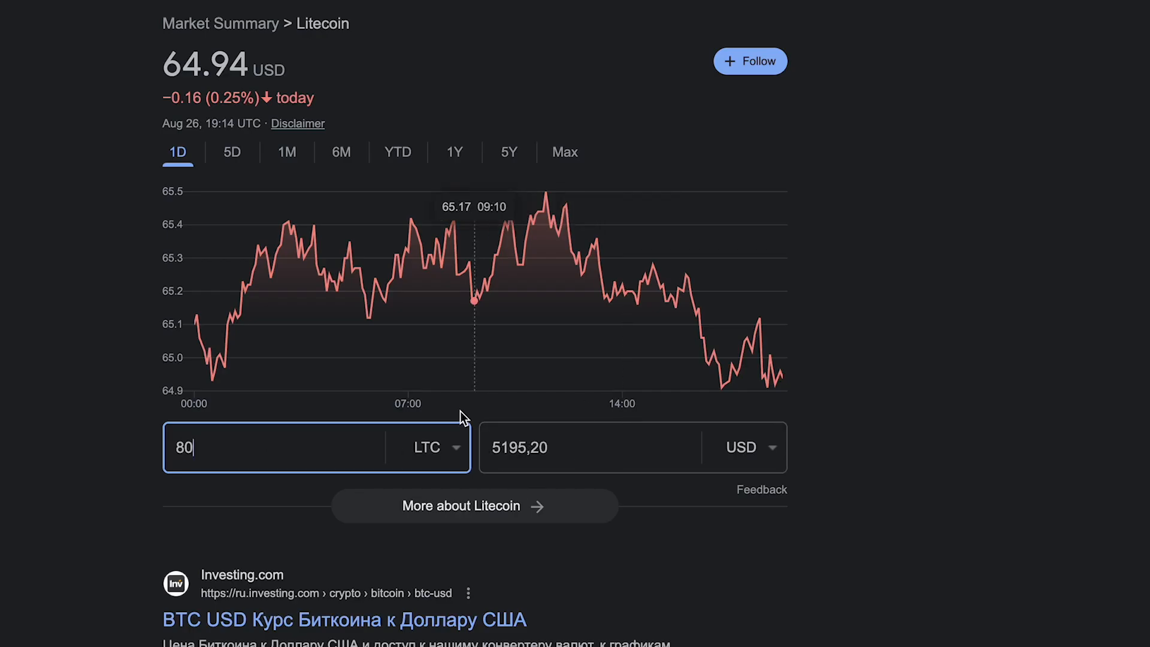
pyautogui.moveTo(575, 481)
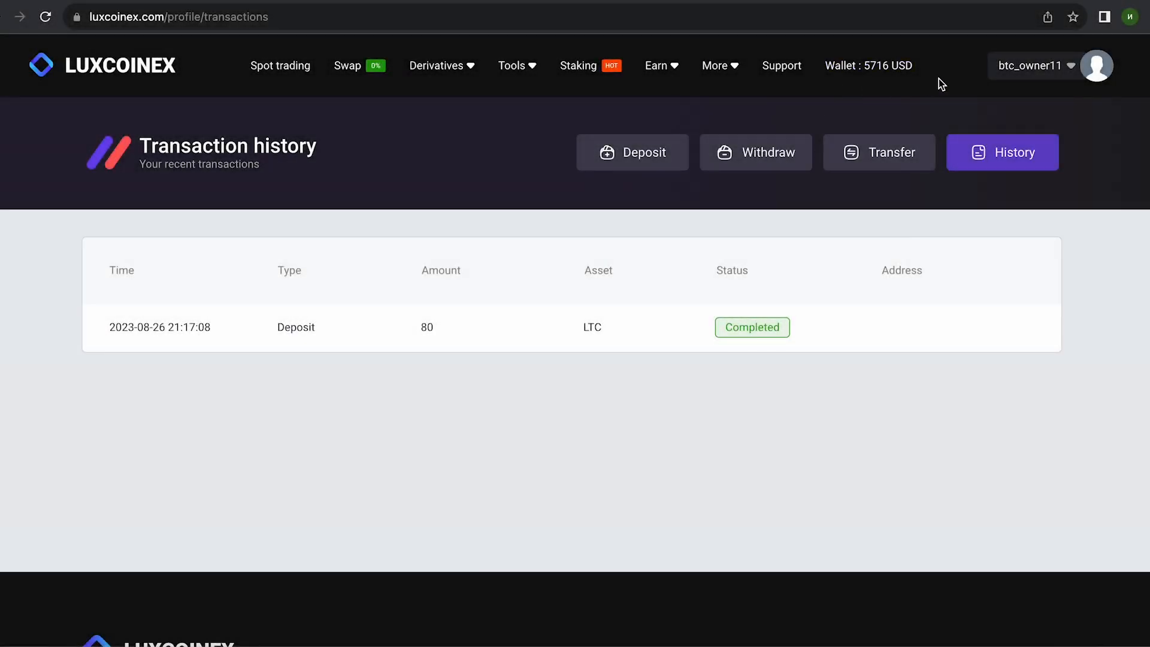
pyautogui.moveTo(868, 65)
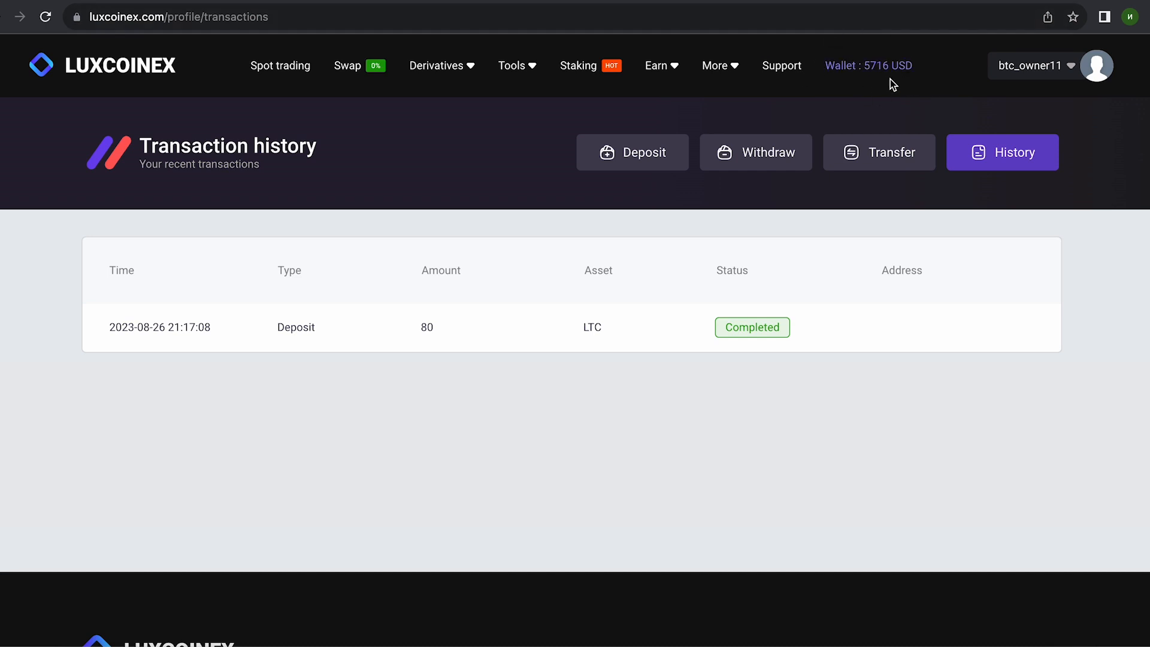
# - Sell all 80 deposited LTC at market price on the LTC/USDT market
pyautogui.click(279, 65)
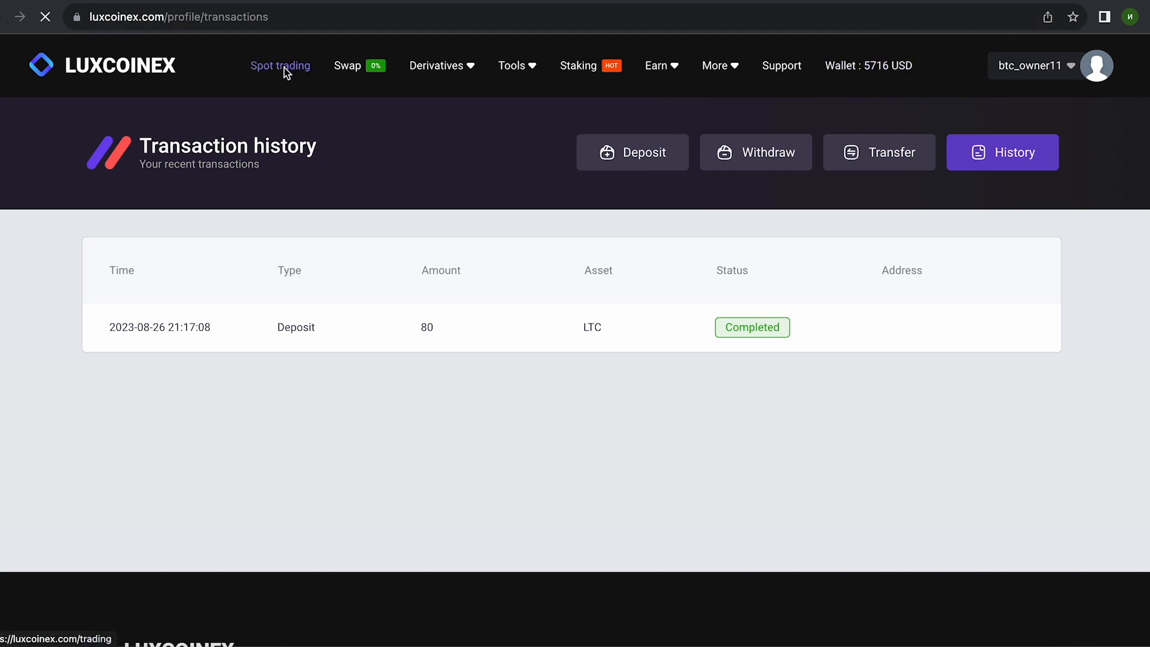
pyautogui.click(280, 66)
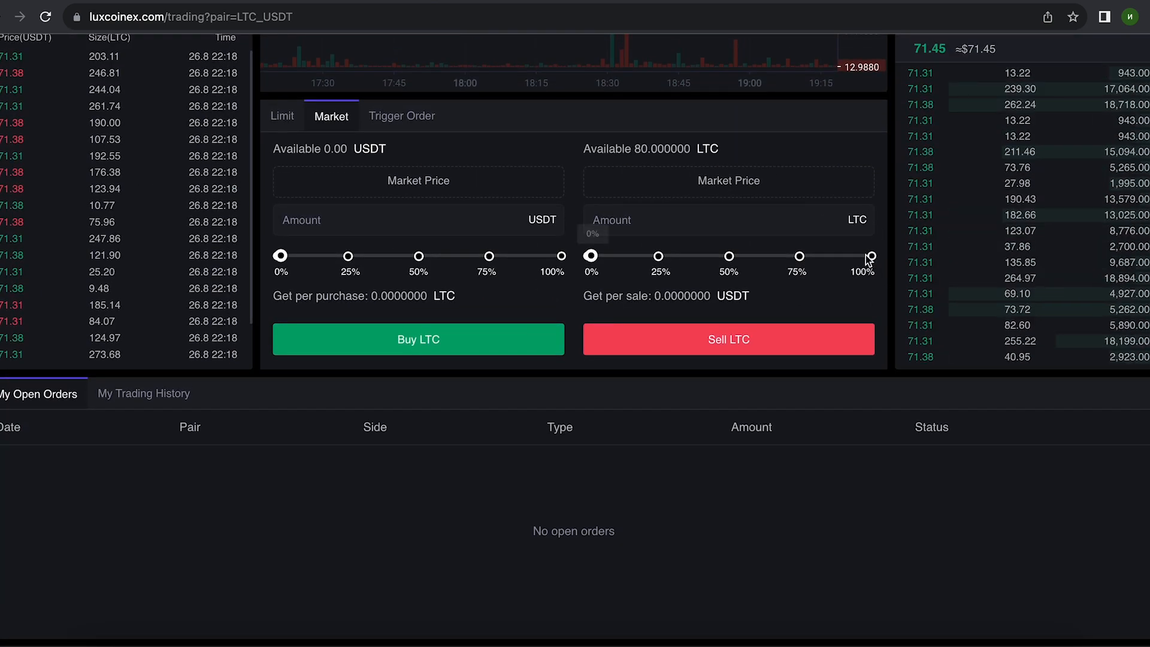
pyautogui.click(872, 256)
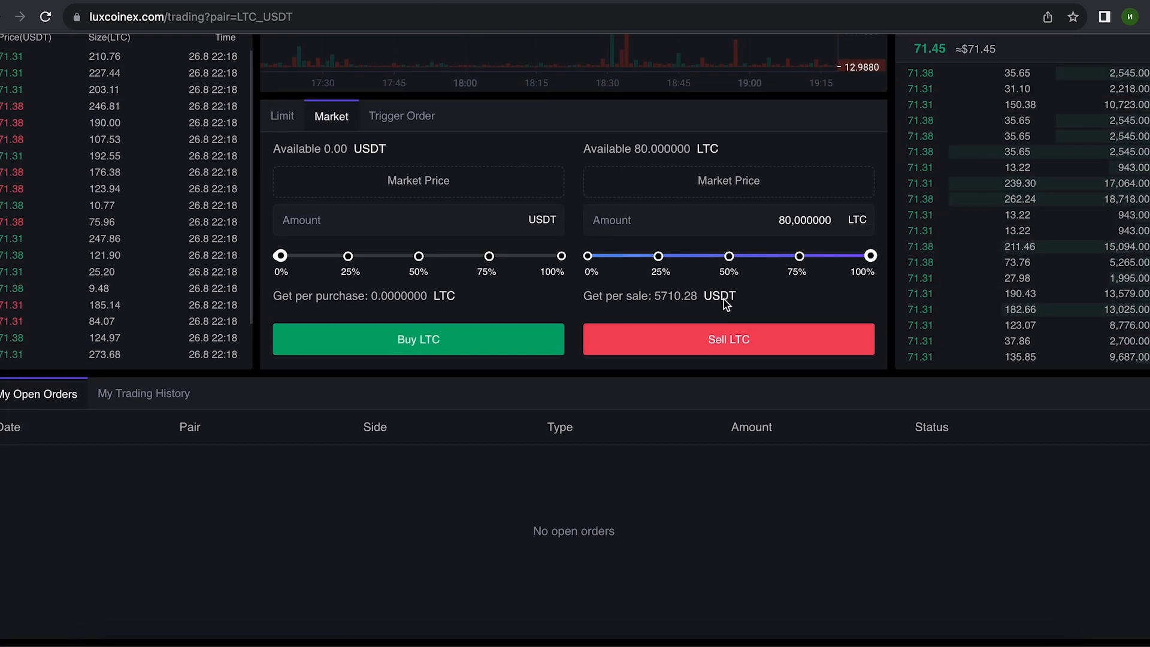
pyautogui.click(728, 339)
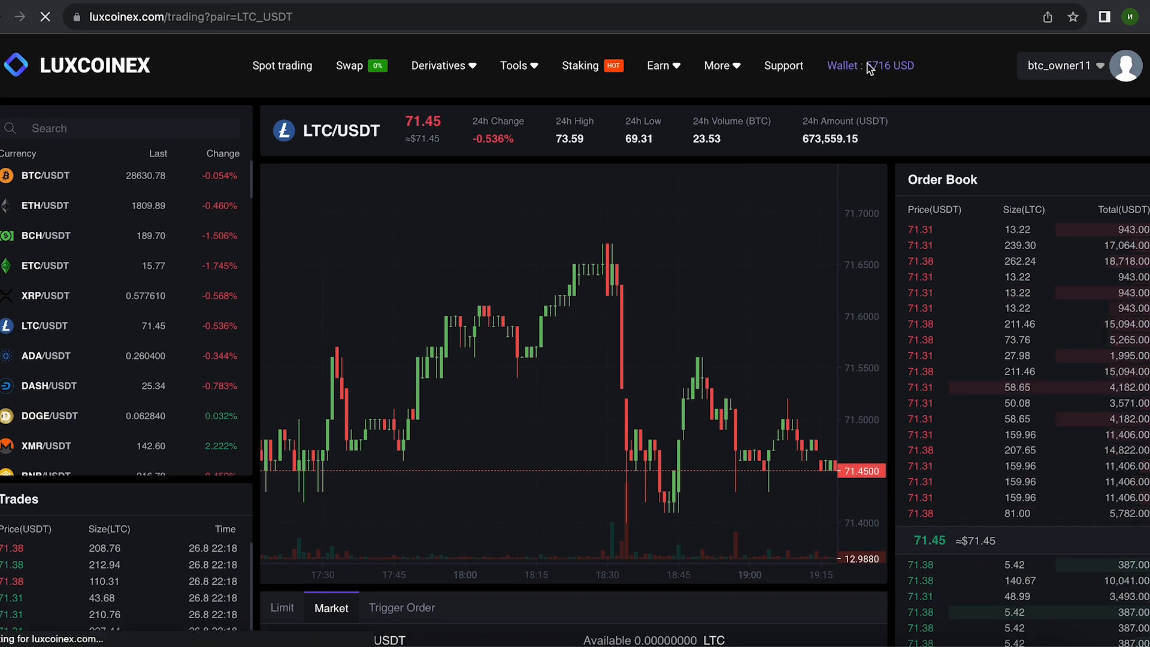
# - Start a Tether USDT withdrawal on the TRC-20 network
pyautogui.click(845, 66)
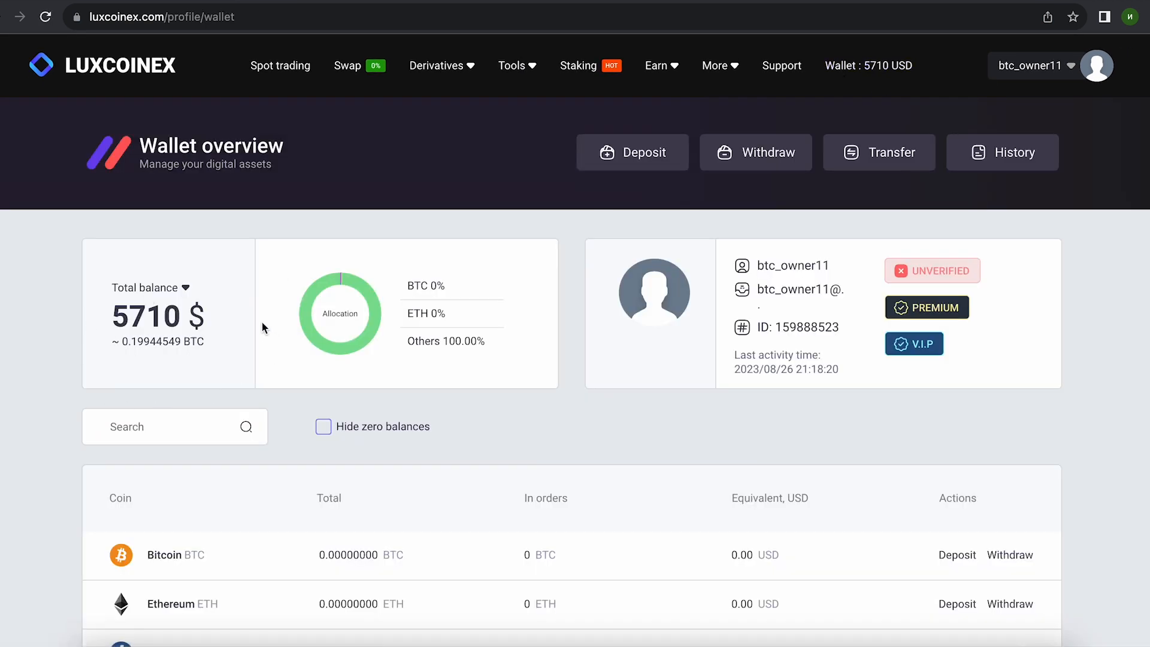
pyautogui.moveTo(300, 403)
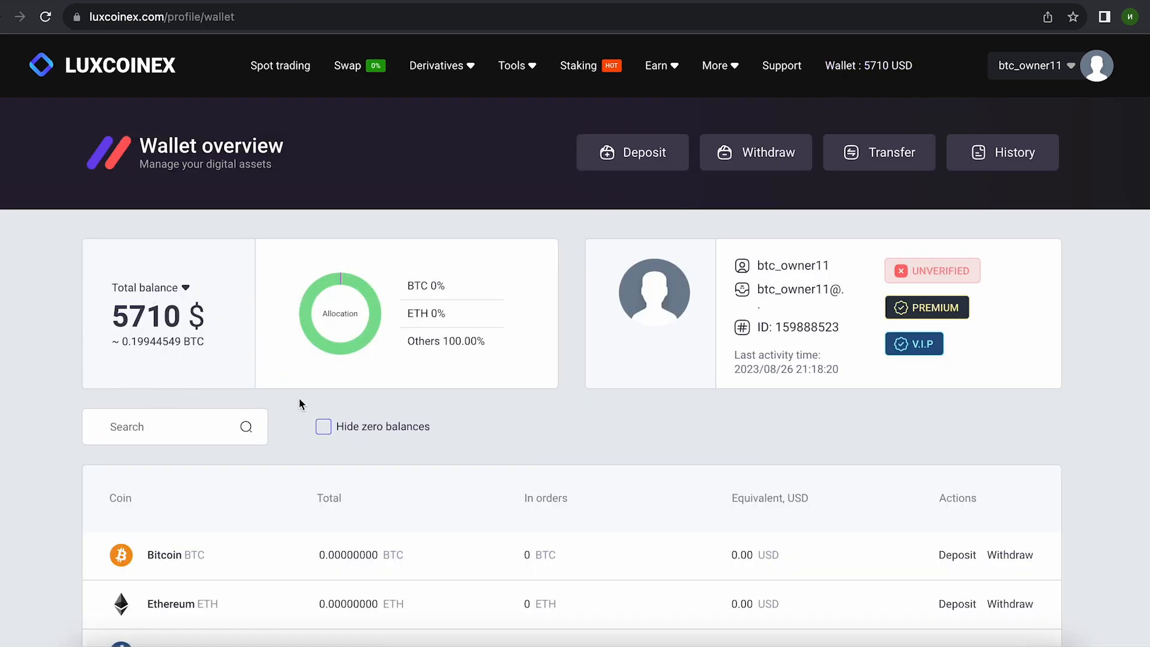
pyautogui.click(755, 152)
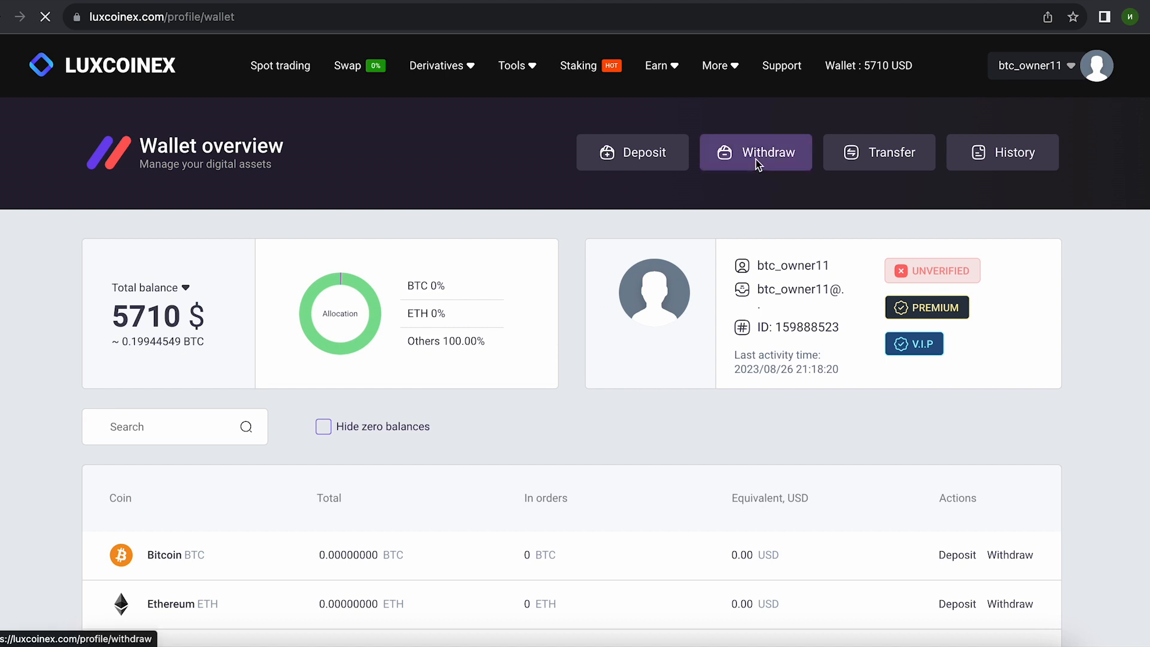
pyautogui.click(755, 152)
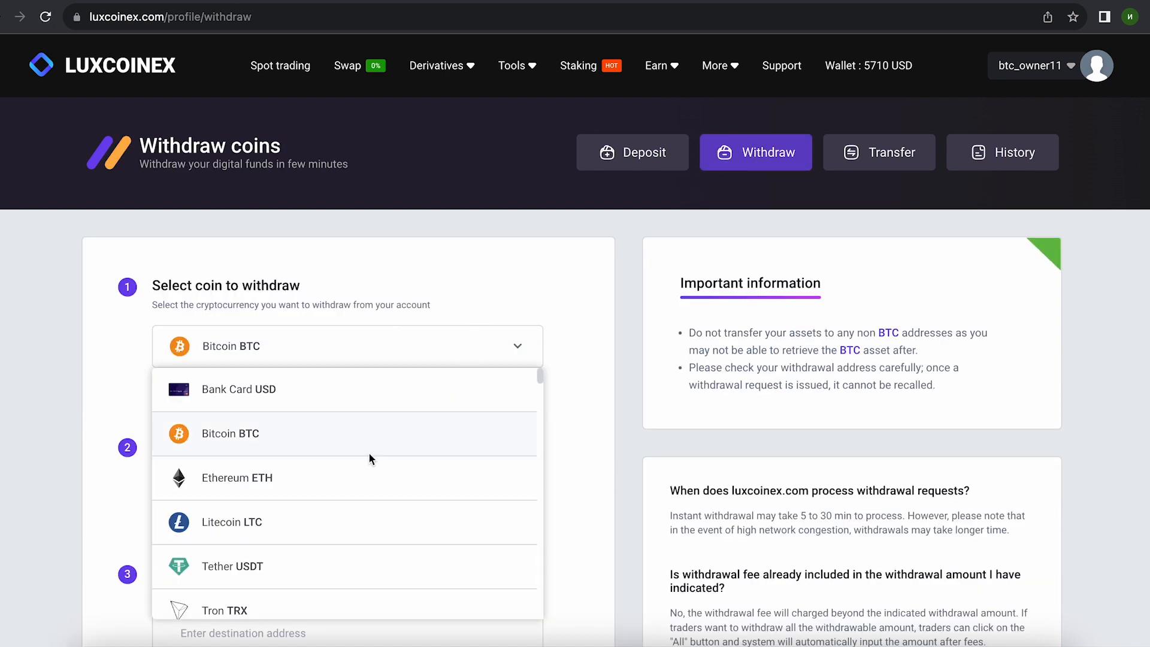
pyautogui.click(232, 565)
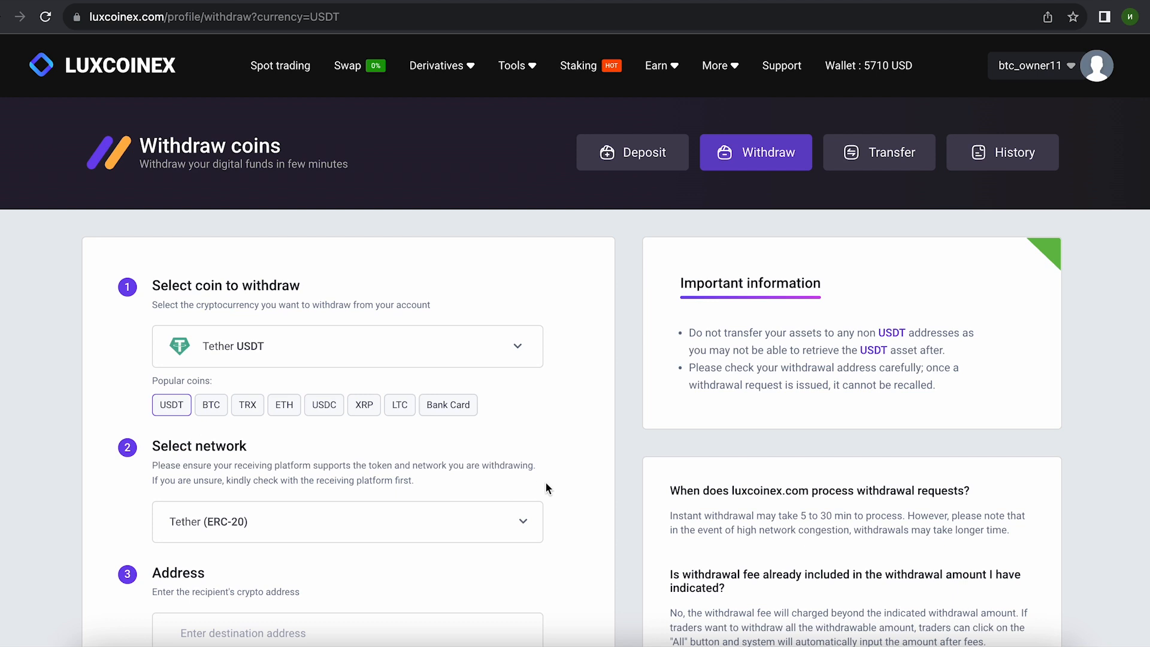
pyautogui.click(347, 522)
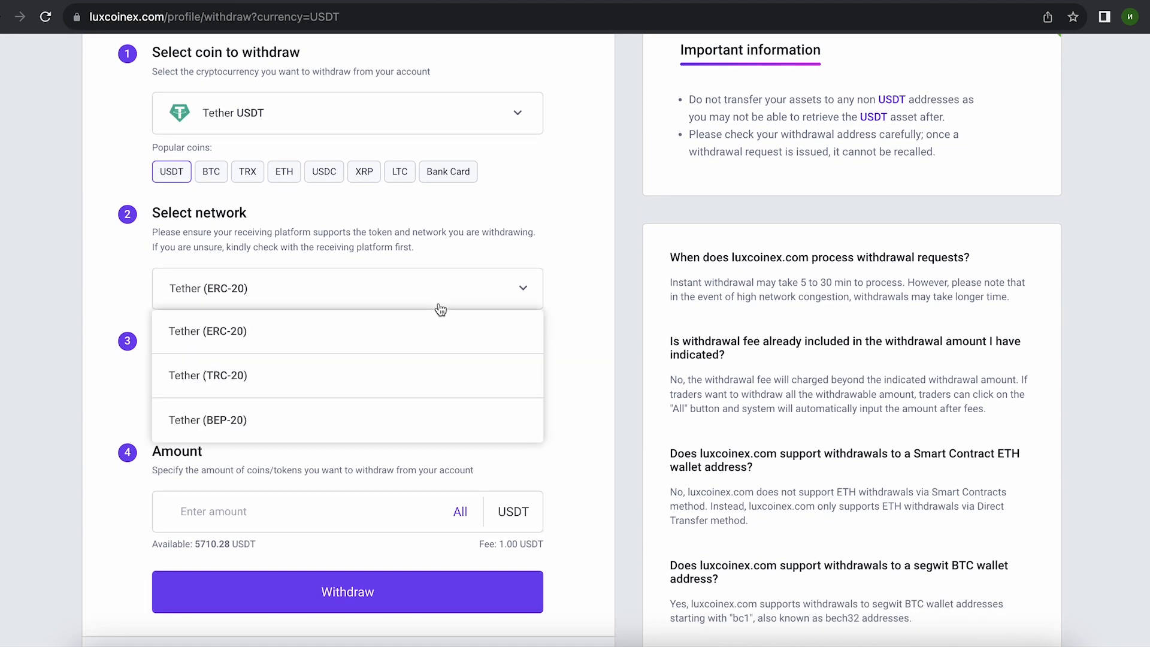
pyautogui.click(208, 375)
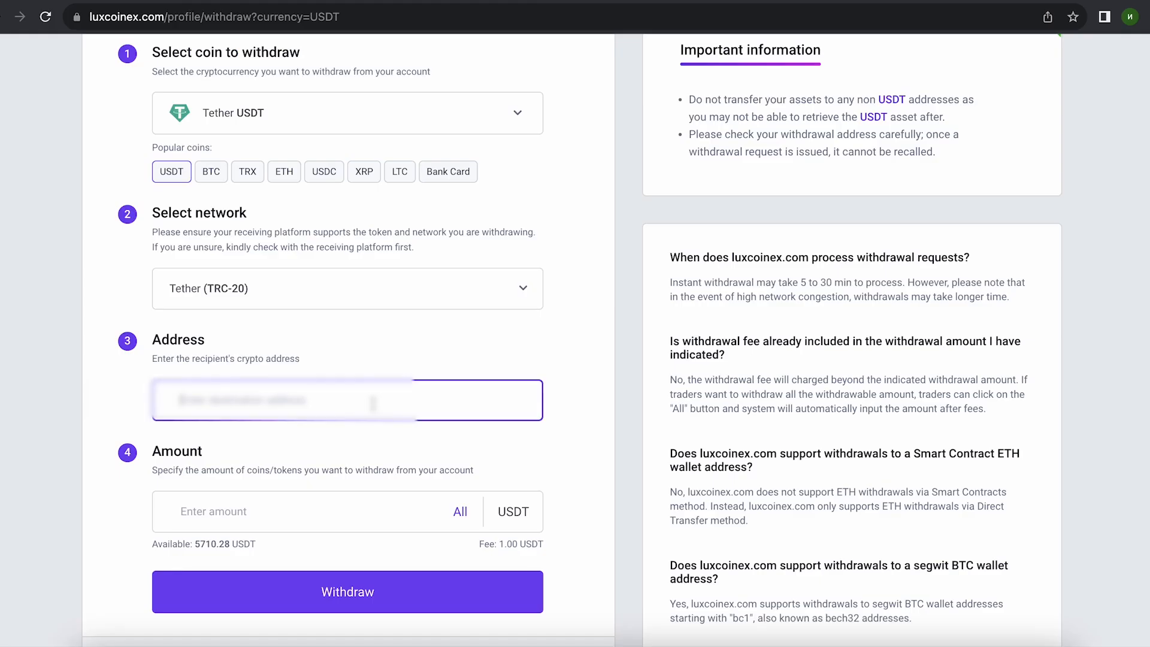
# - Withdraw the full 5,709.28 USDT balance using All
pyautogui.click(308, 511)
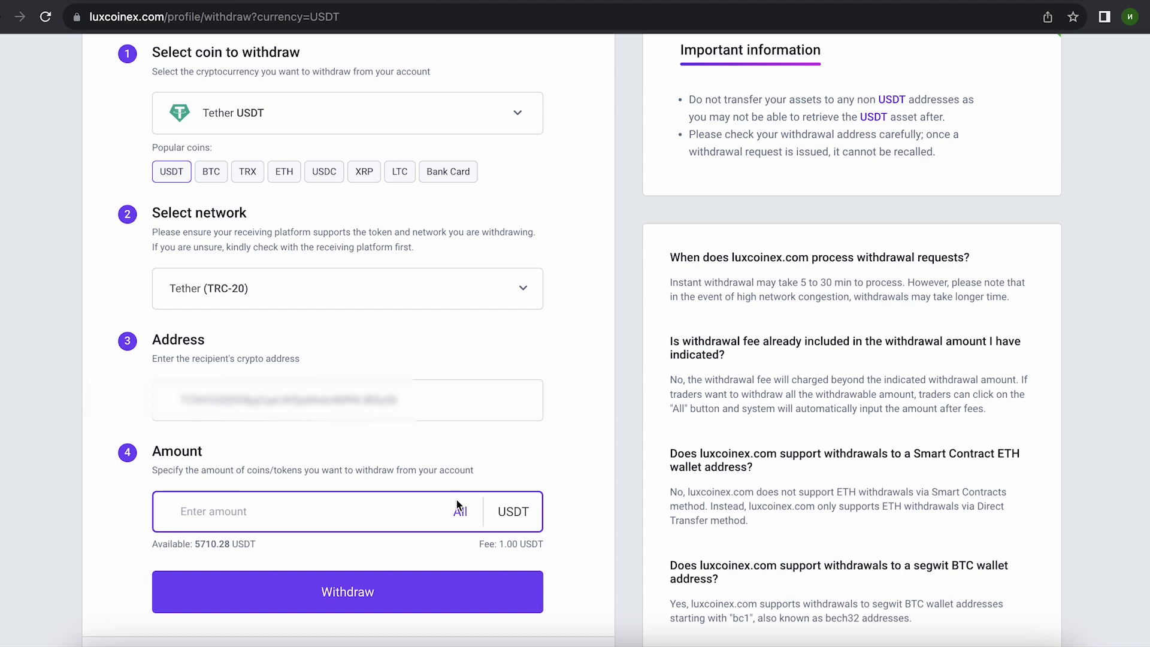
pyautogui.click(460, 511)
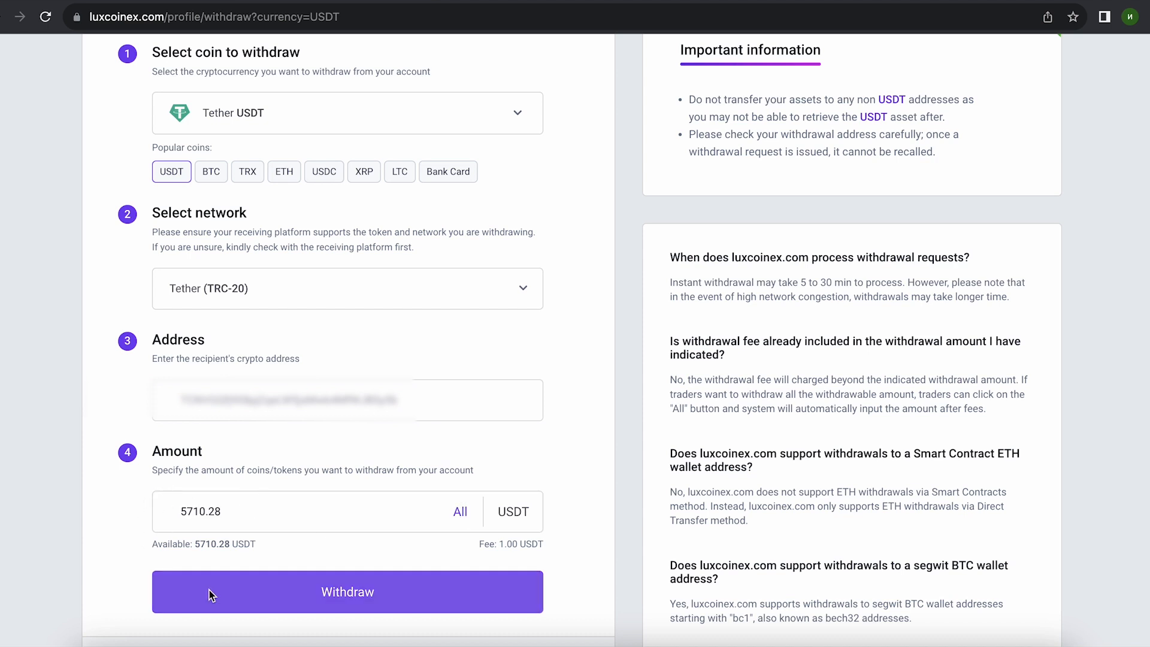
pyautogui.moveTo(429, 574)
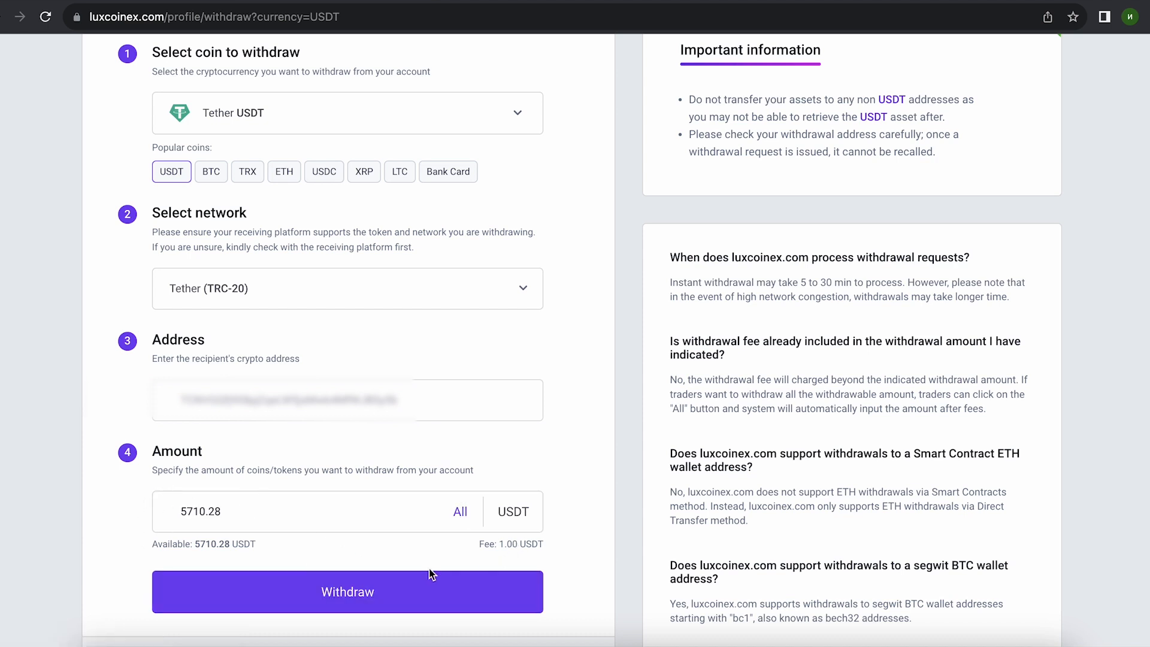
pyautogui.click(347, 591)
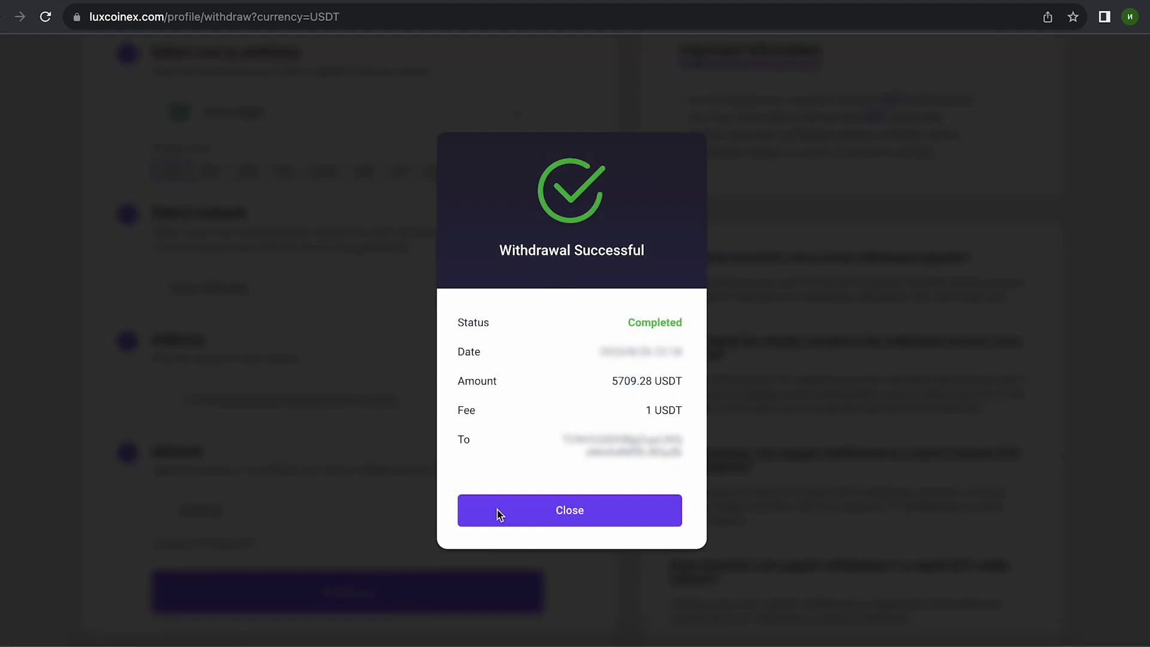
pyautogui.moveTo(682, 525)
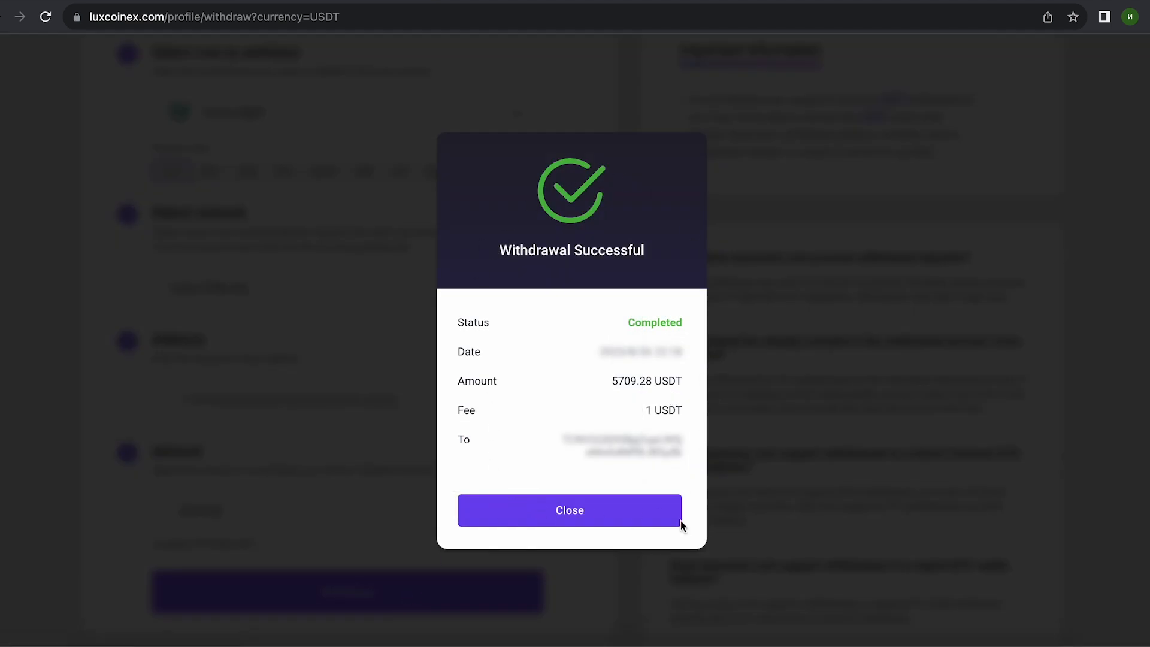
pyautogui.moveTo(555, 530)
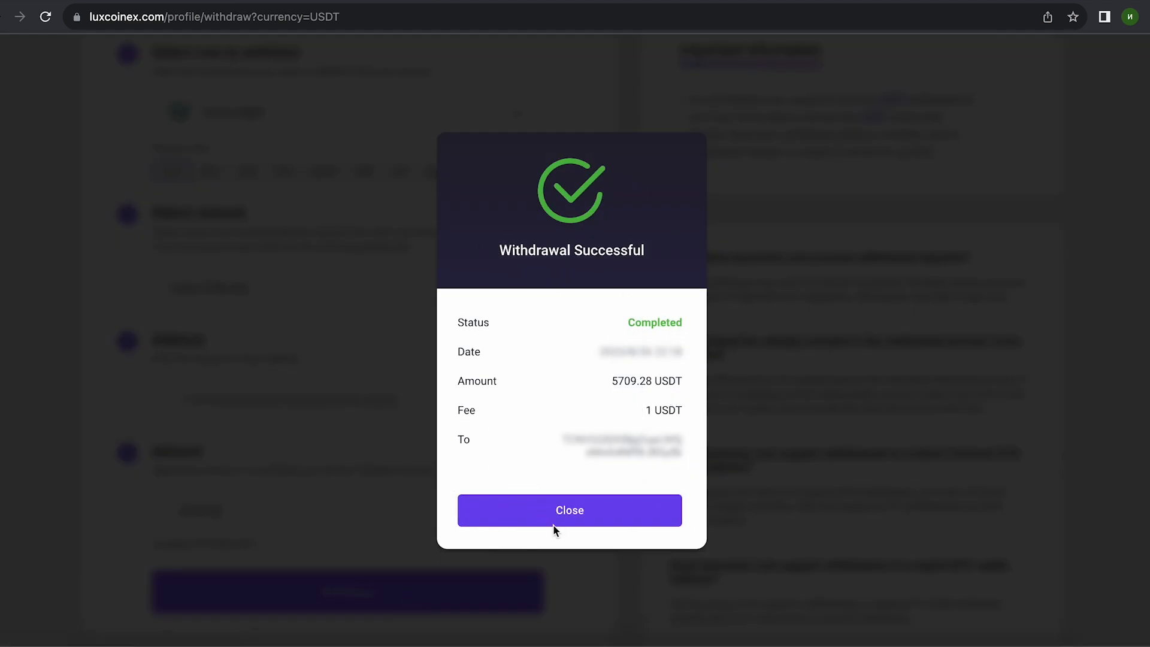
# - Dismiss the success popup and market-sell all 250 LTC on LTC/USDT
pyautogui.click(569, 509)
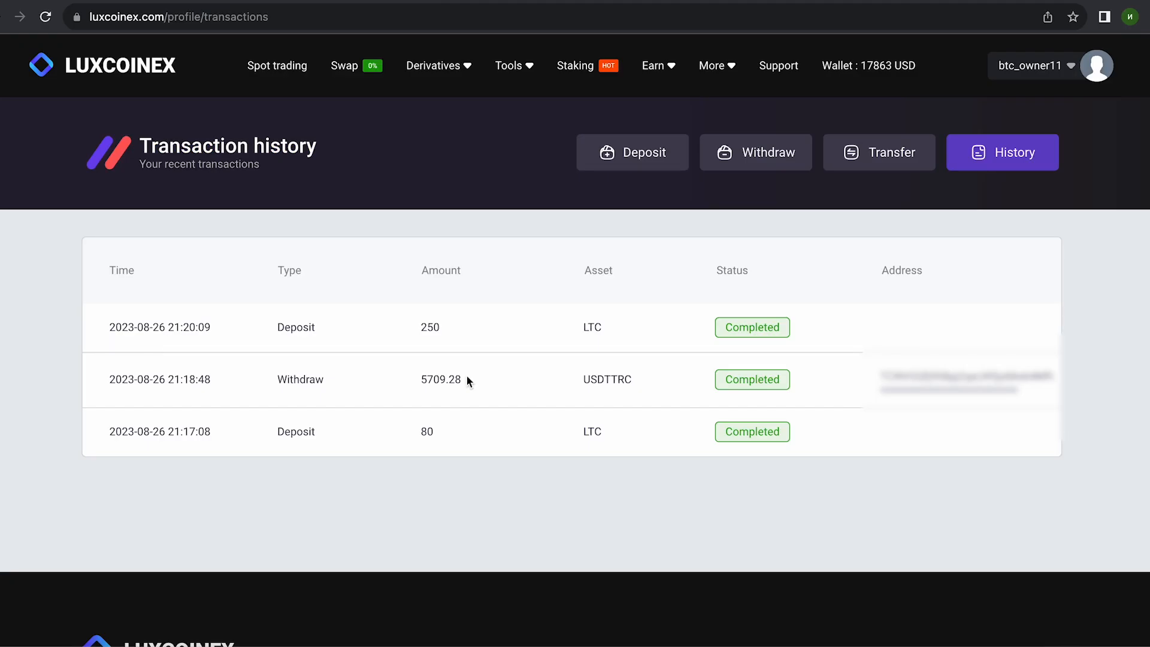
pyautogui.moveTo(869, 79)
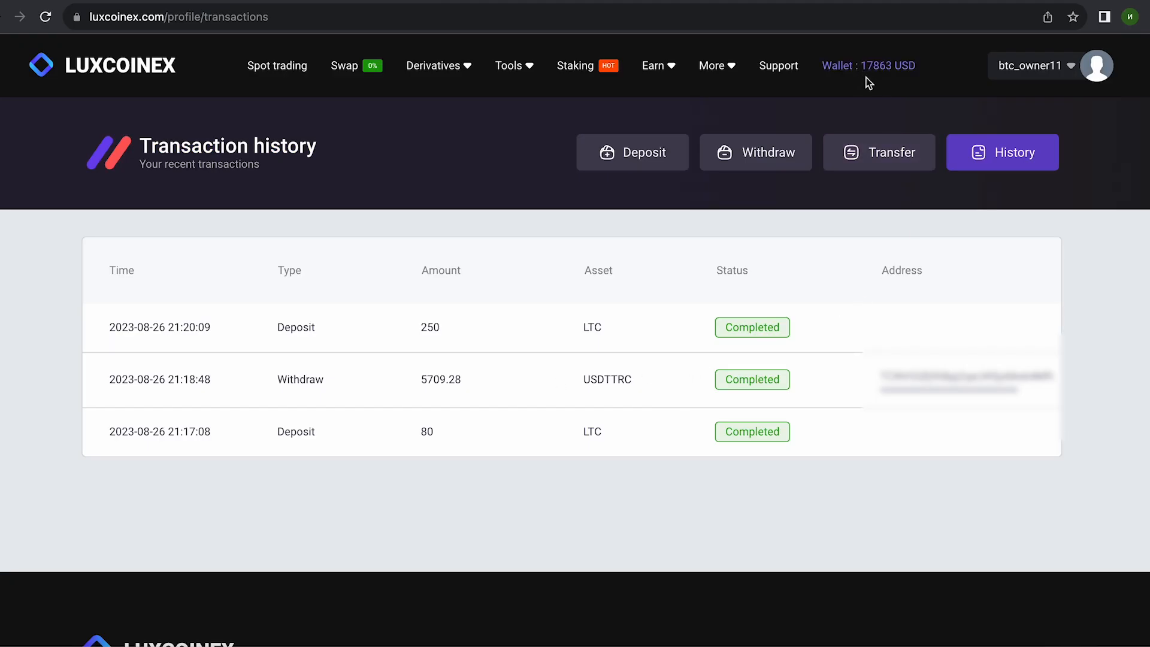
pyautogui.moveTo(767, 115)
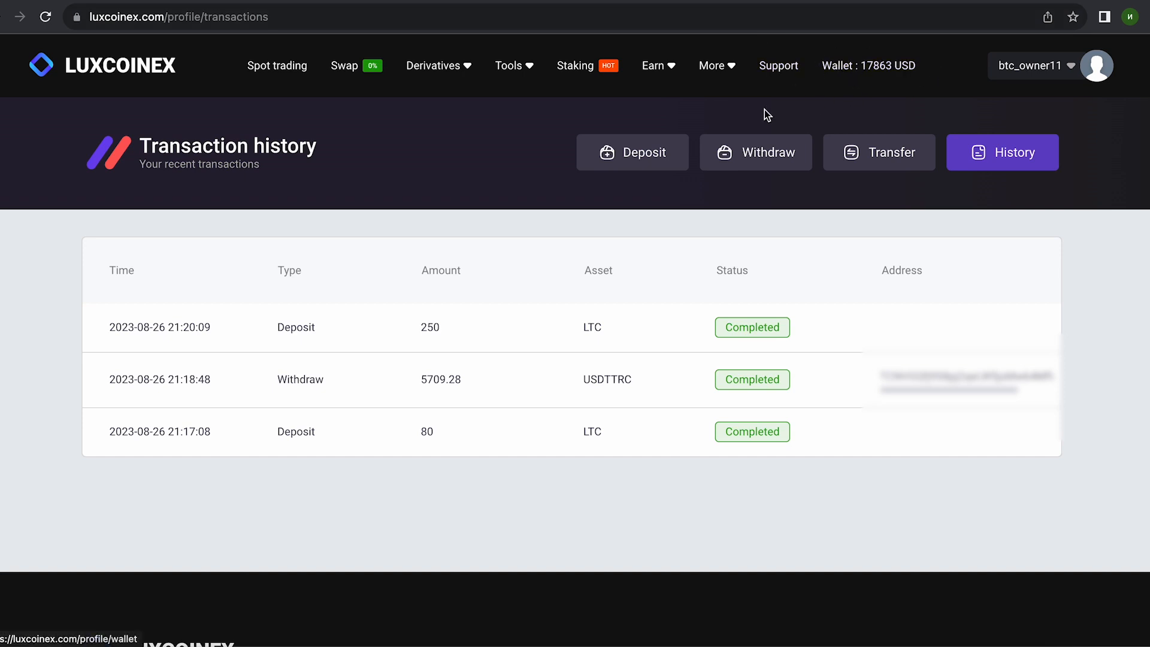
pyautogui.click(277, 65)
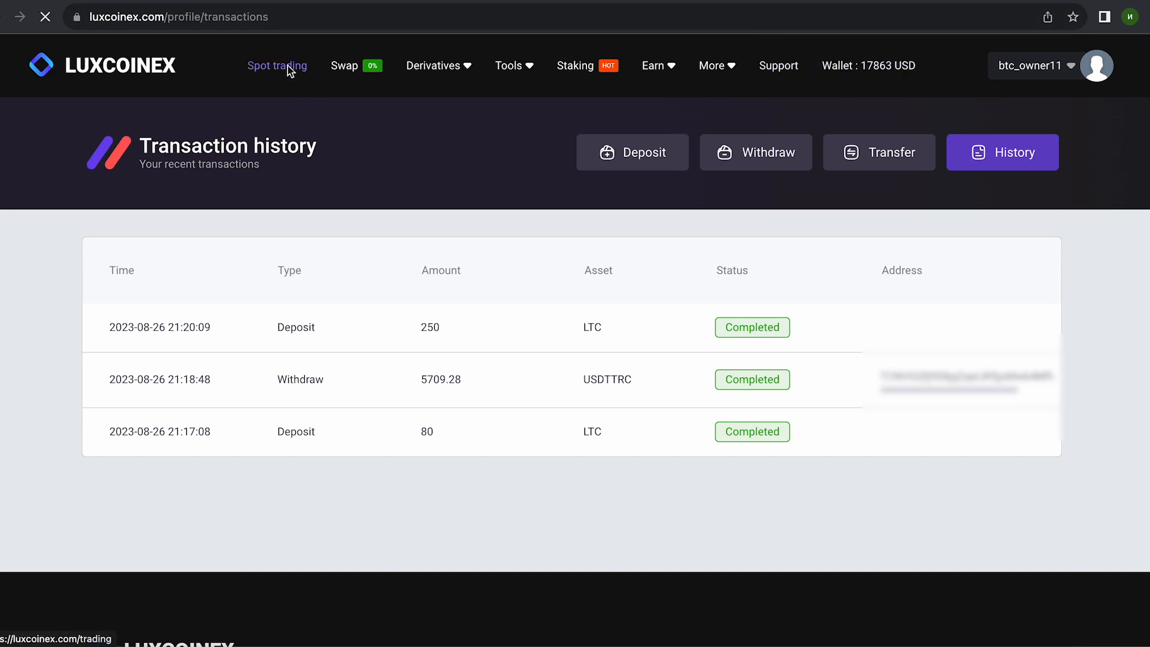
pyautogui.click(277, 65)
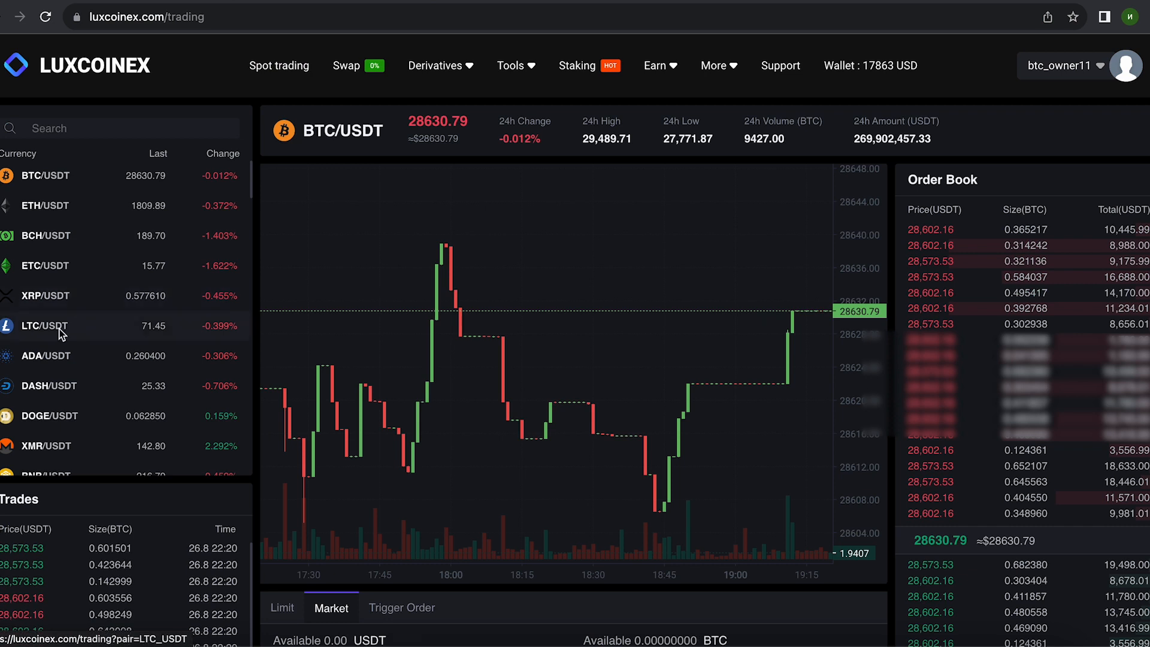
pyautogui.click(44, 326)
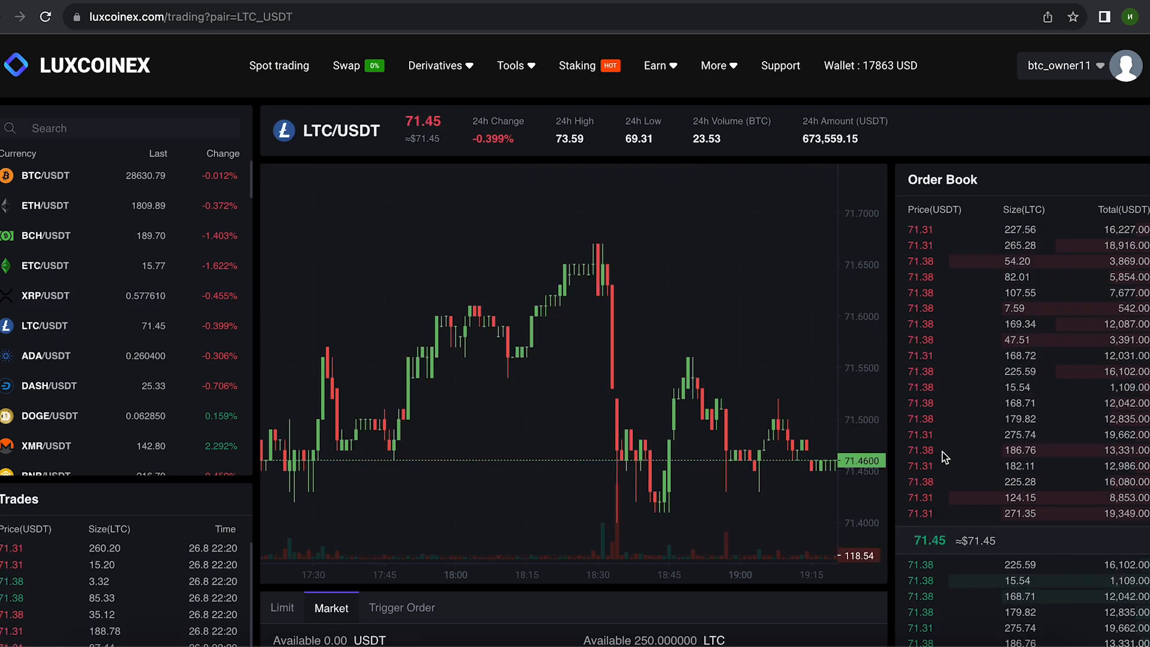
pyautogui.scroll(-3)
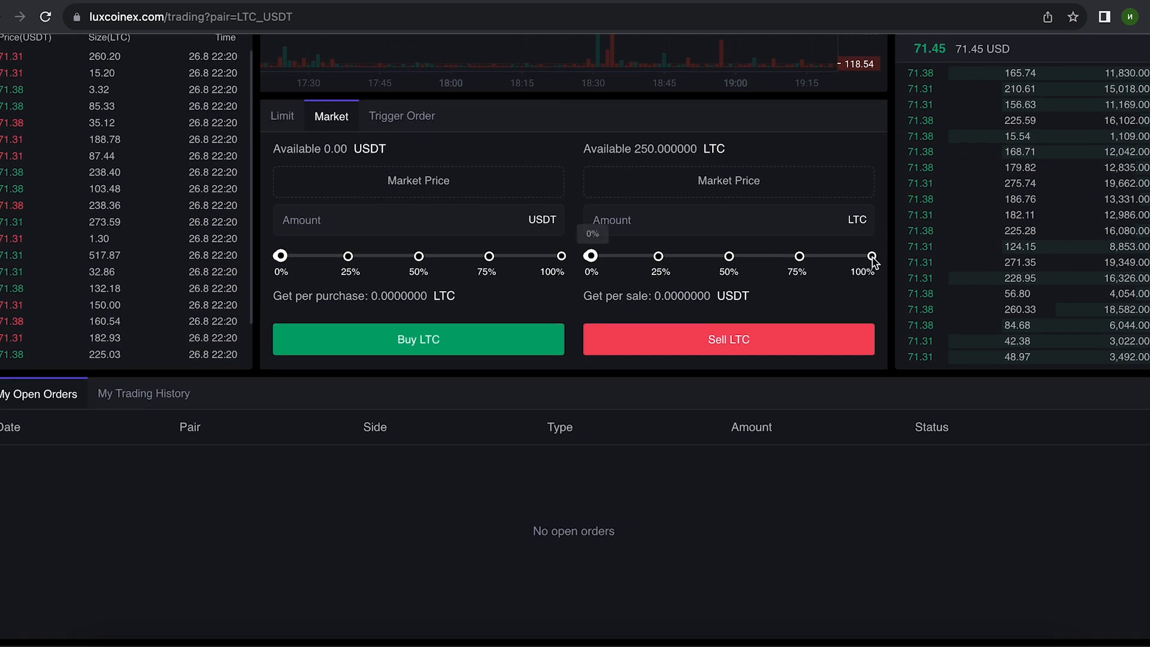
pyautogui.click(871, 256)
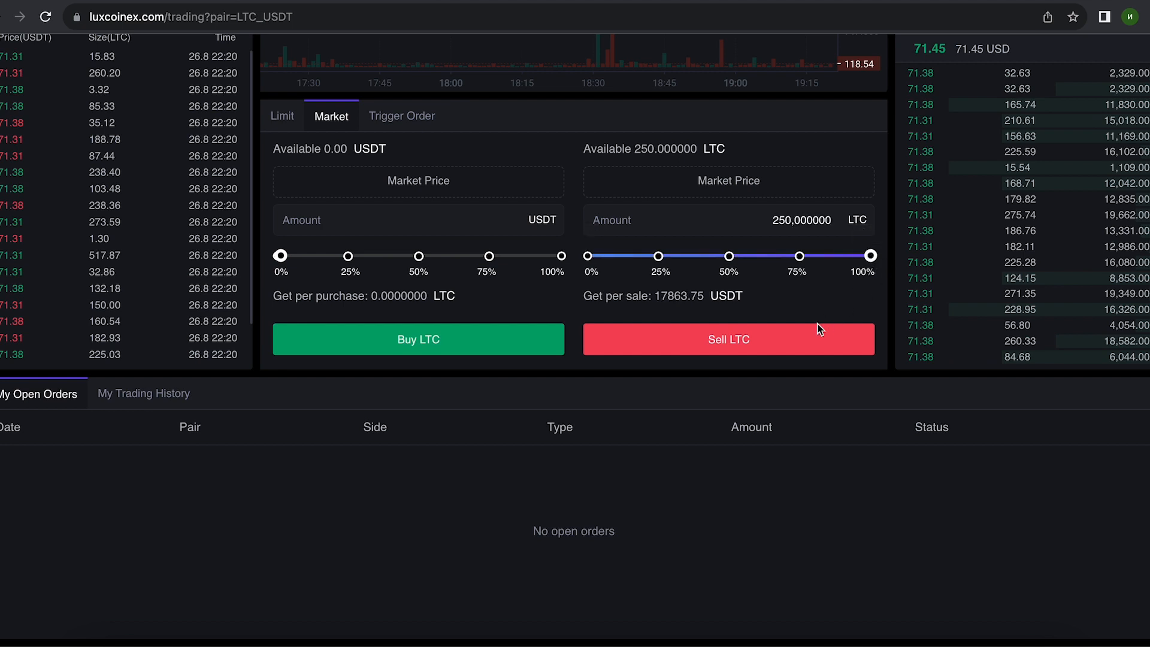
pyautogui.click(728, 339)
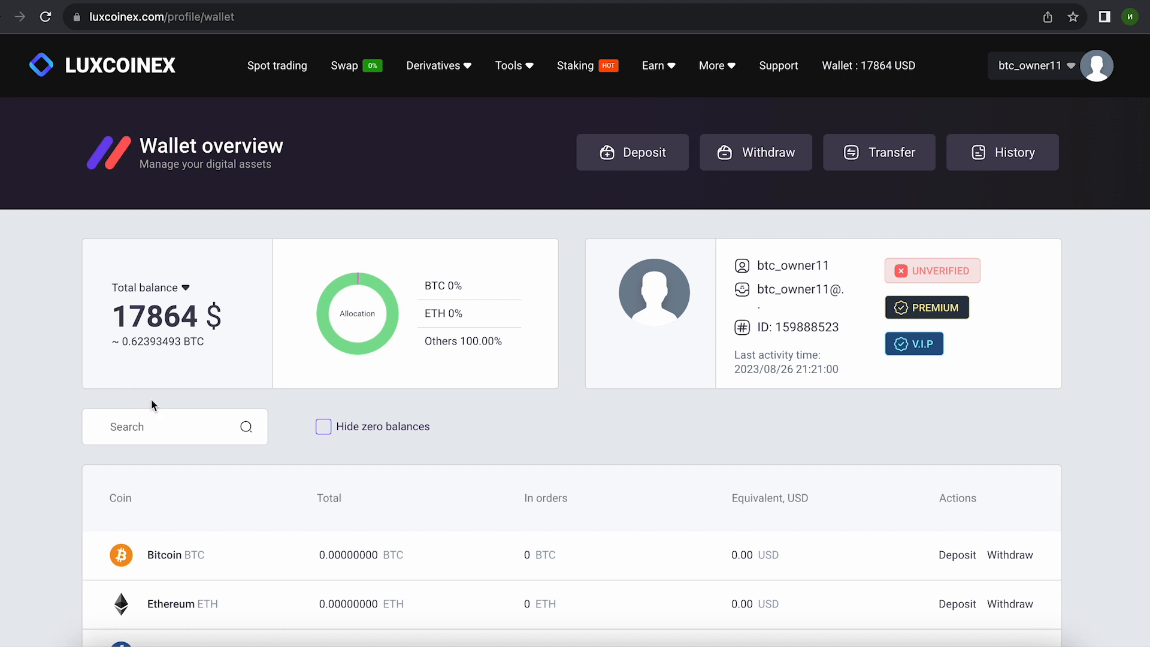
# - Withdraw the full 17,863.75 USDT balance over TRC-20 and close the confirmation
pyautogui.click(755, 151)
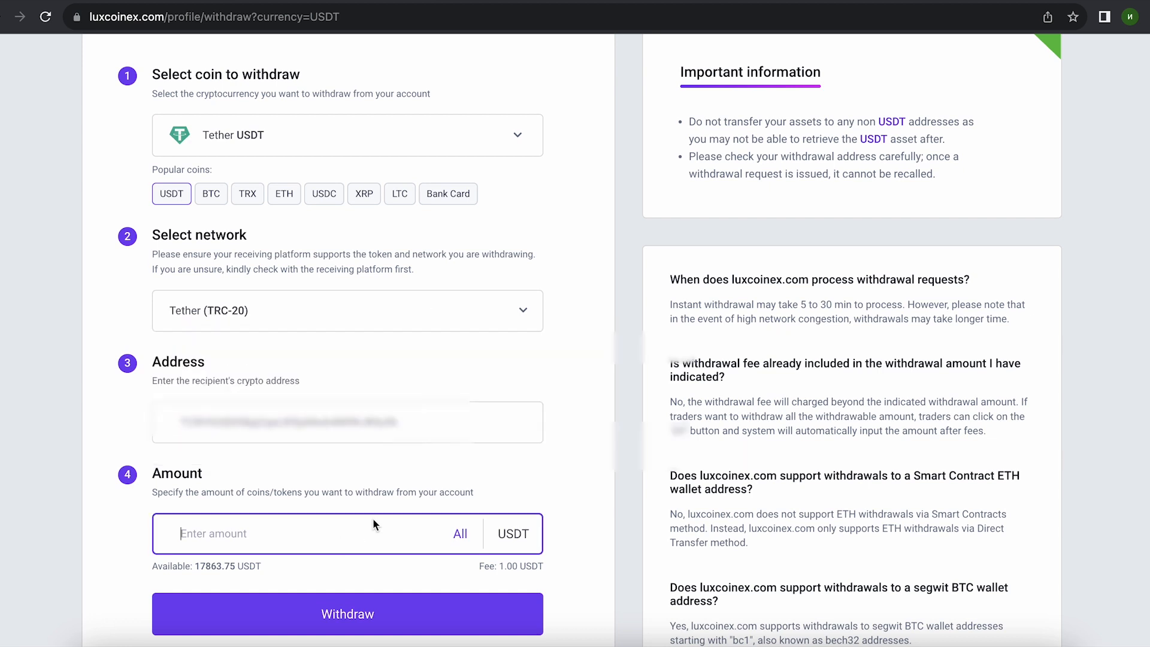
pyautogui.click(460, 533)
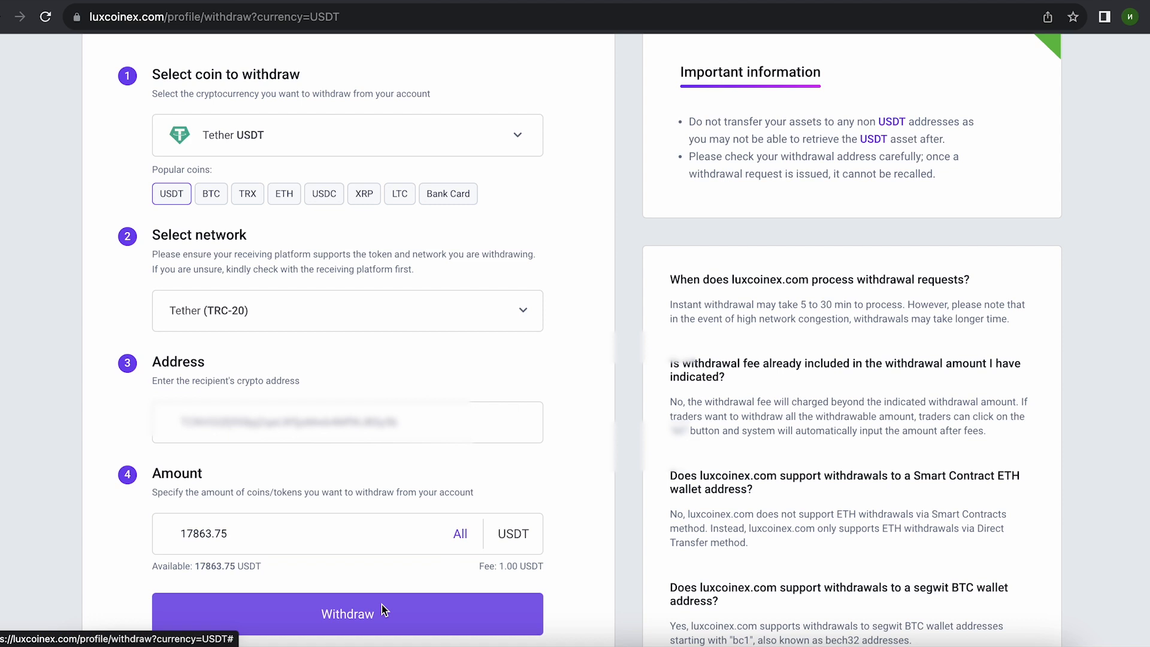
pyautogui.click(347, 614)
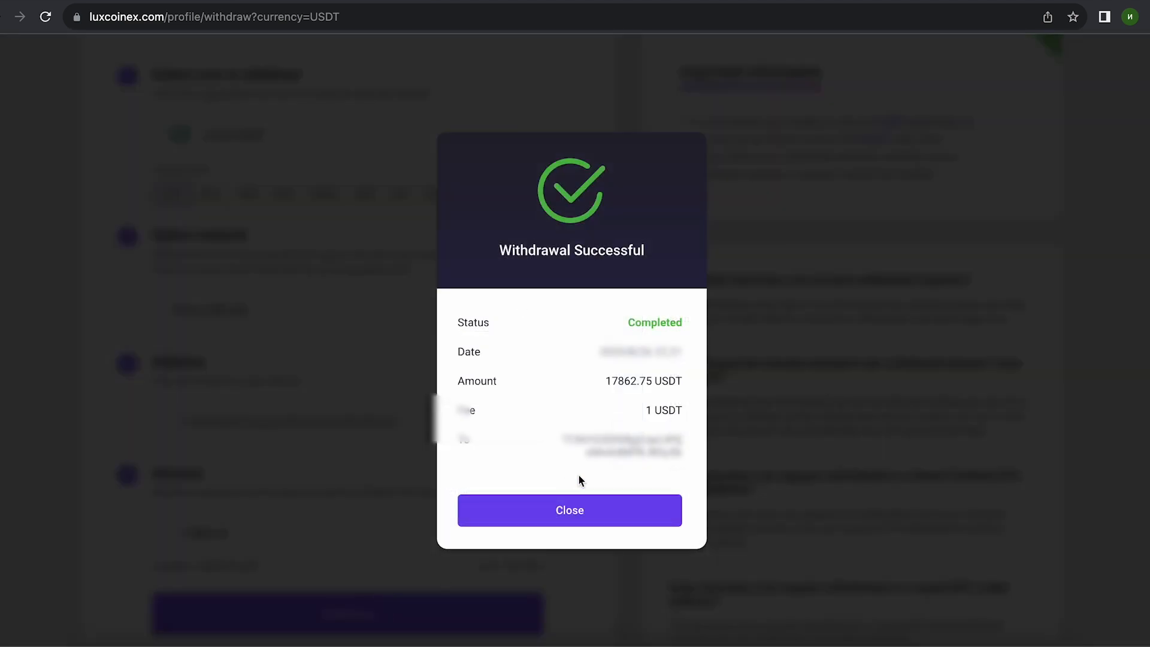
pyautogui.moveTo(539, 506)
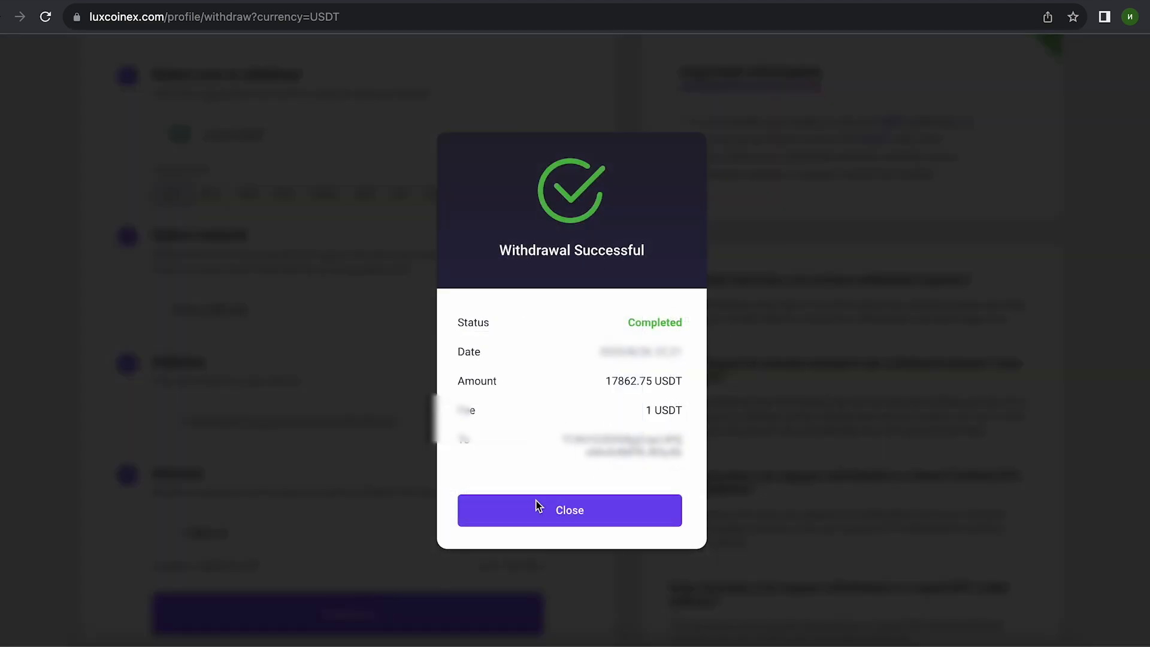
pyautogui.click(569, 510)
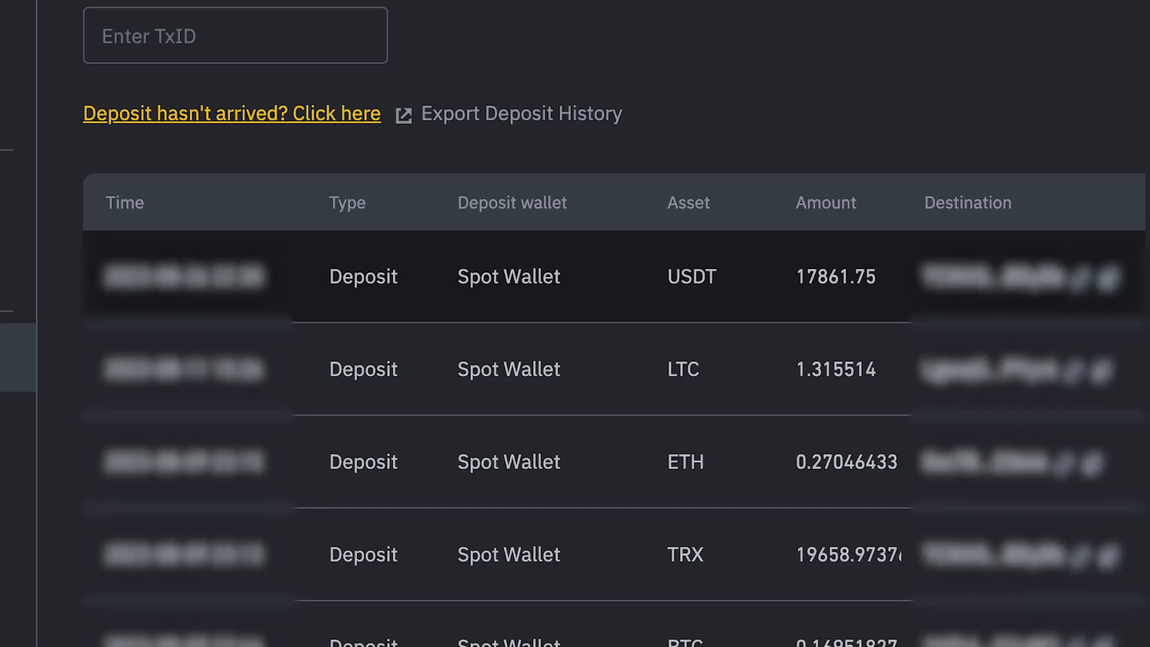